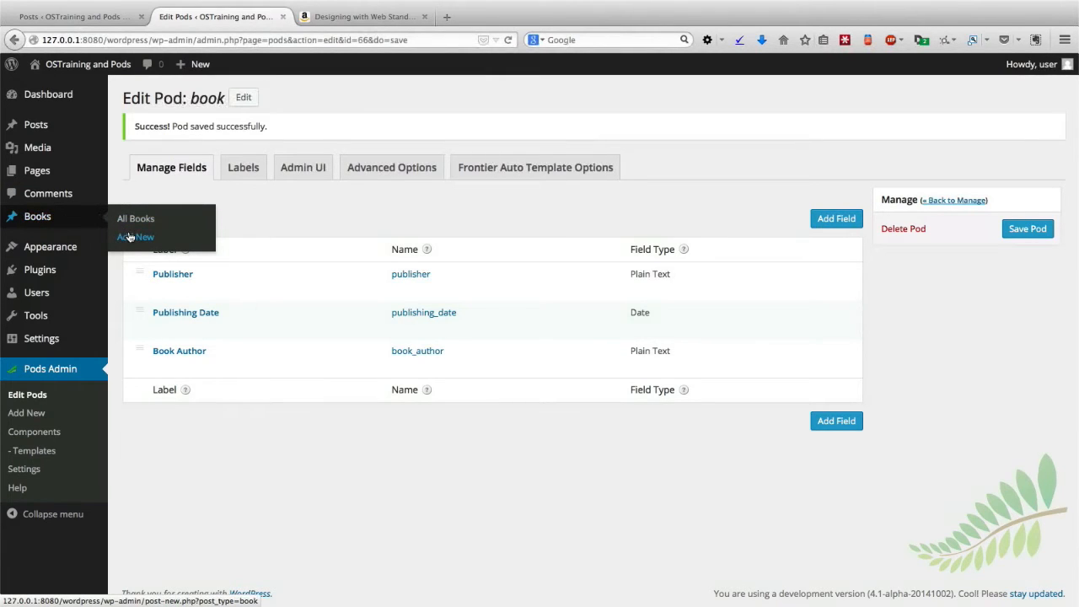
Step: Start a new Book entry and switch to the book's Amazon product page for reference
click(135, 237)
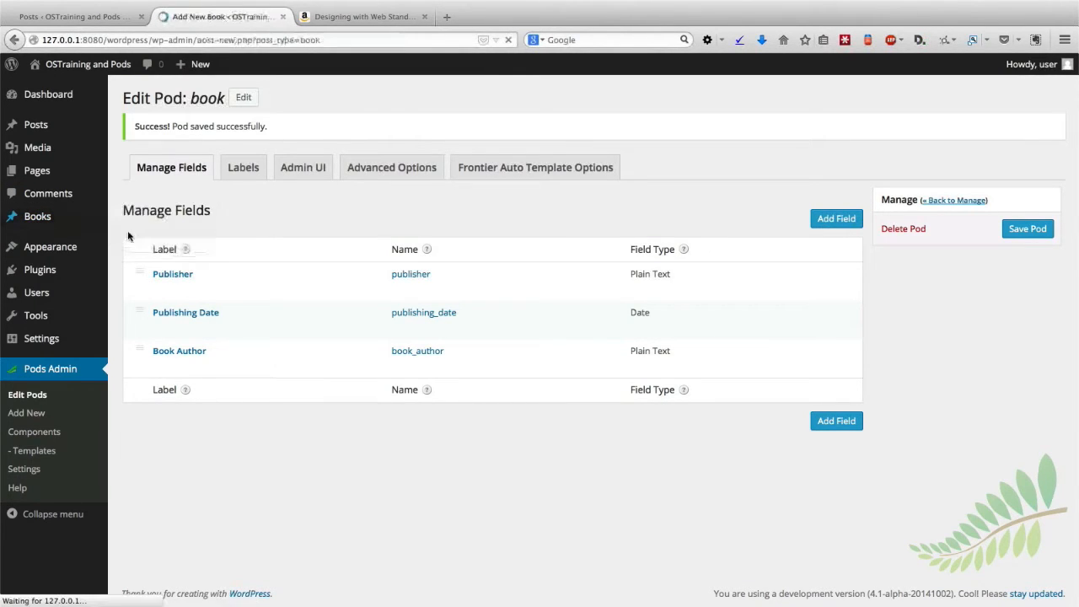
click(219, 16)
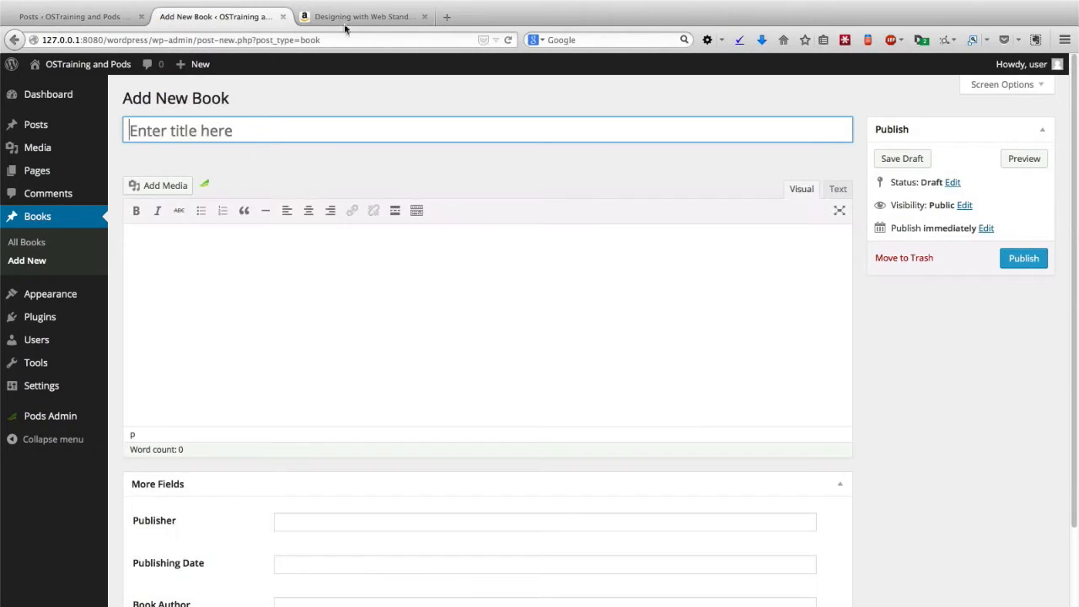
click(363, 16)
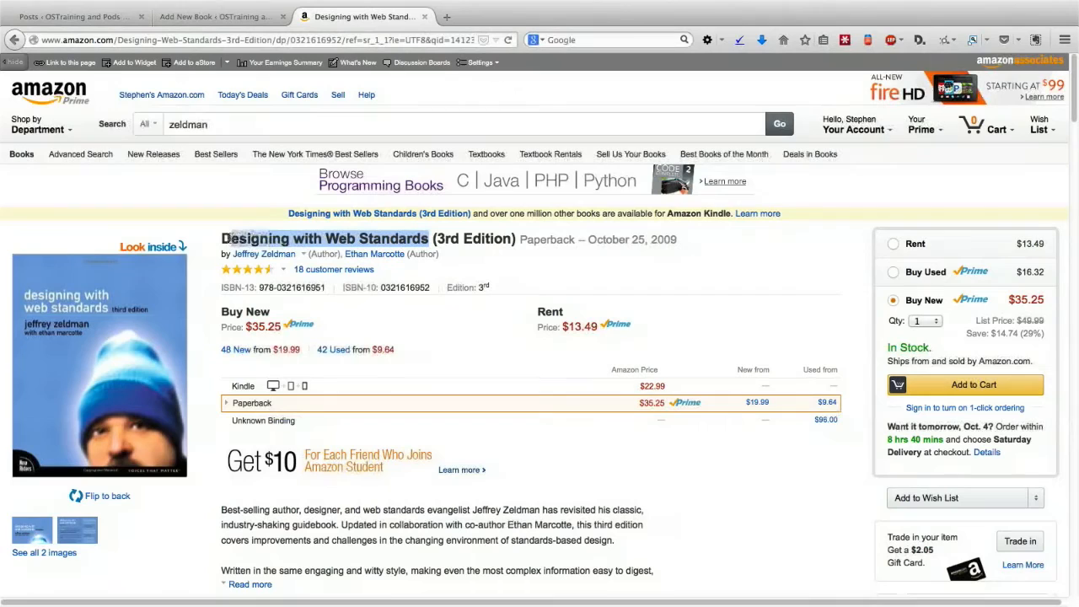
Step: Title the book 'Designing with Web Standards' and bring over Amazon's description paragraph as its body
click(215, 16)
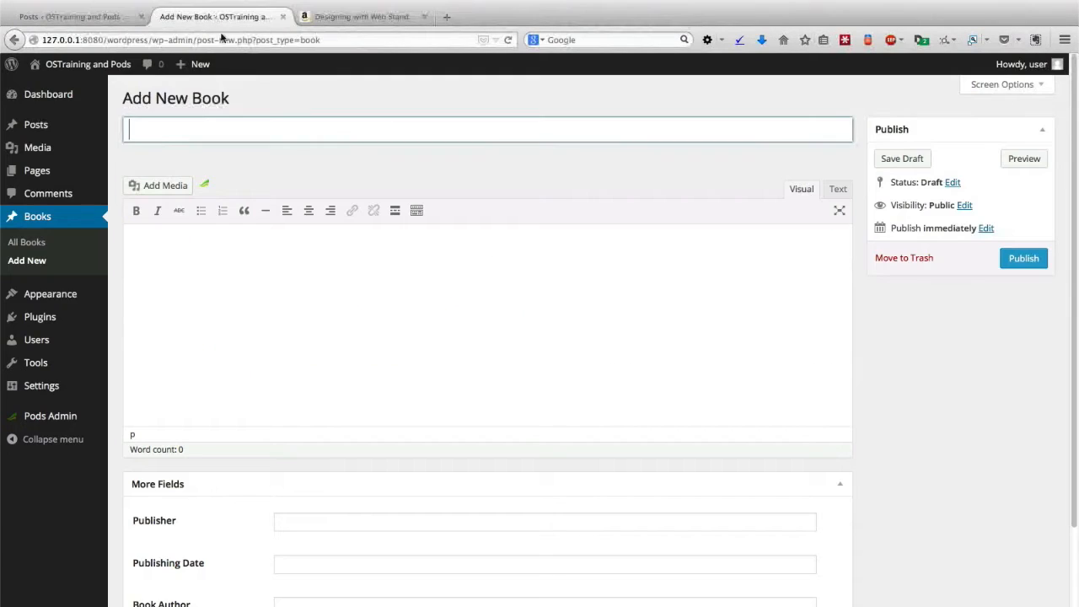
text(Designing with Web Standards)
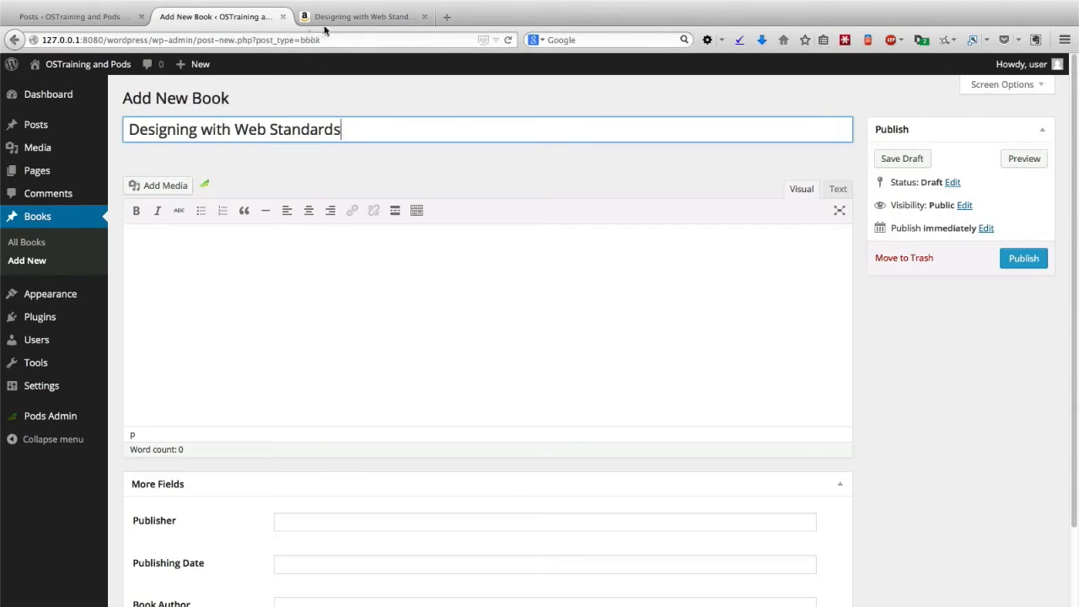
click(364, 16)
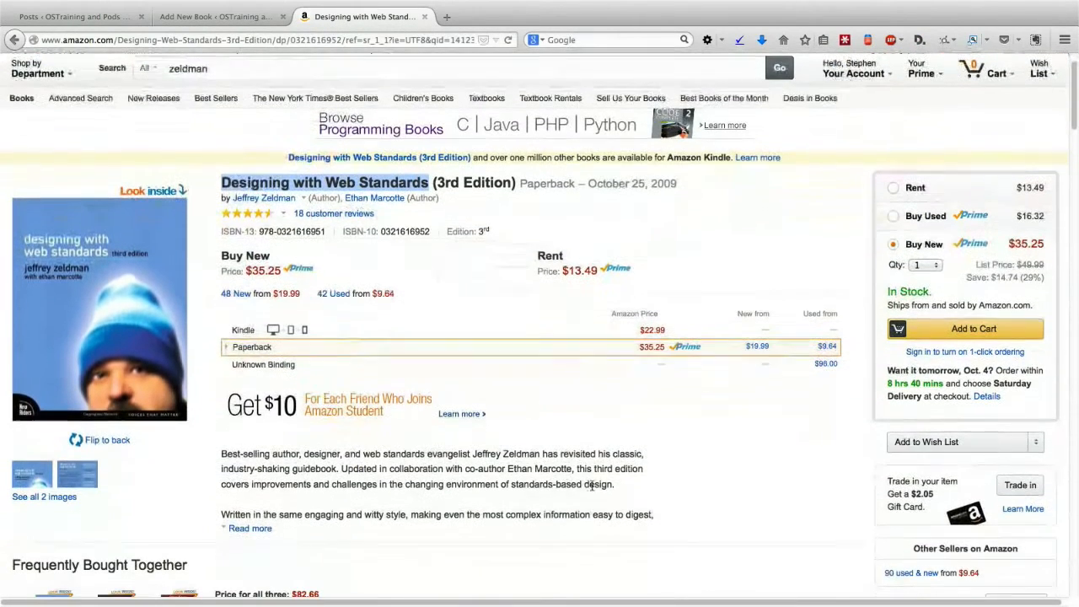
drag(220, 453, 615, 484)
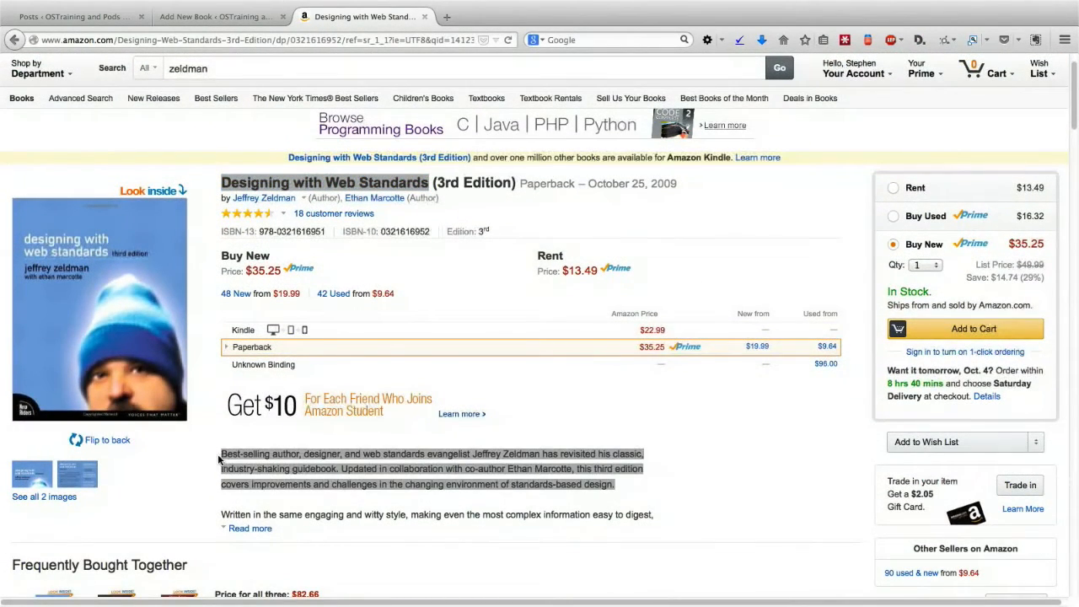
click(215, 16)
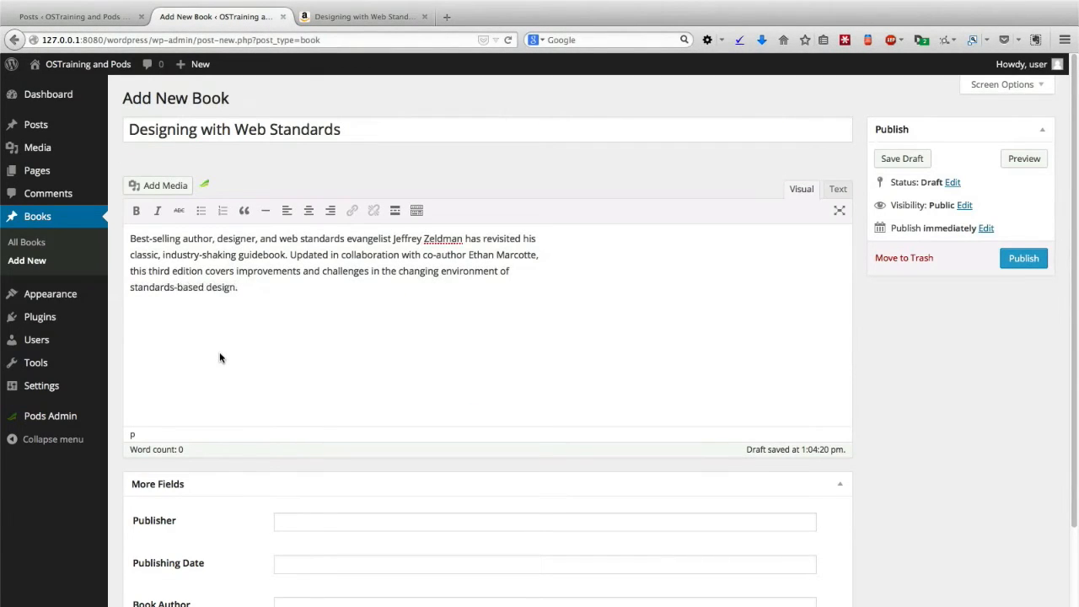
Step: Copy the publisher 'New Riders' from Amazon's Product Details into the Publisher field
scroll(down, 3)
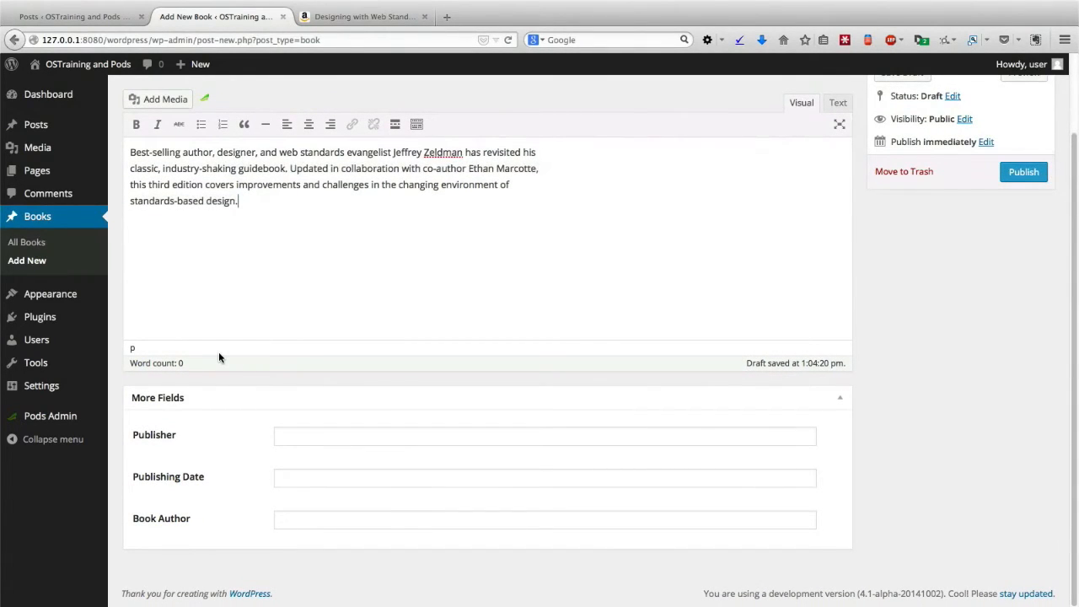
mouse_move(265, 124)
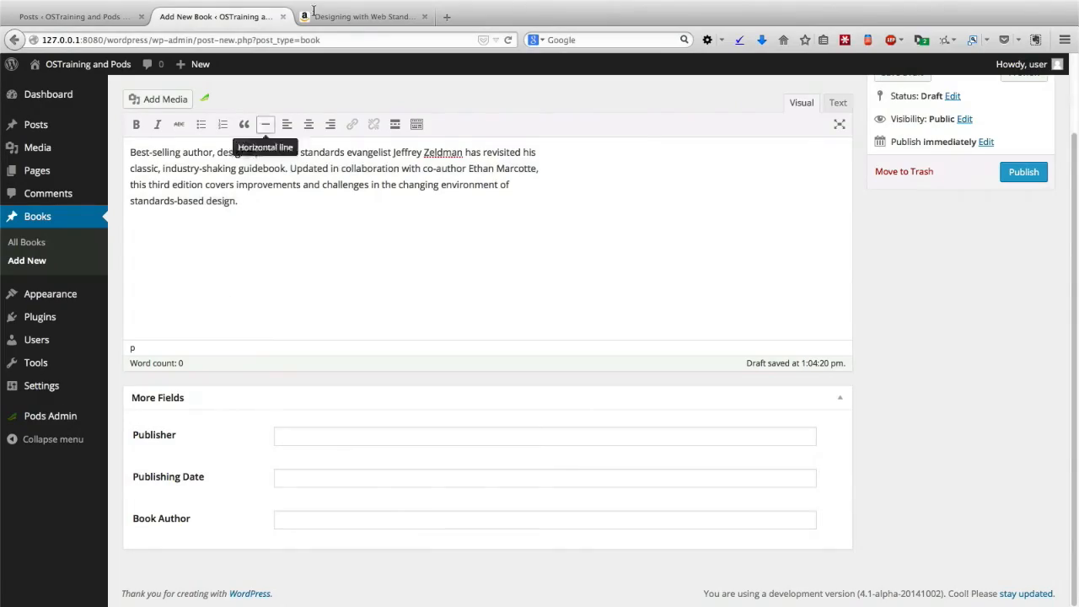
click(363, 16)
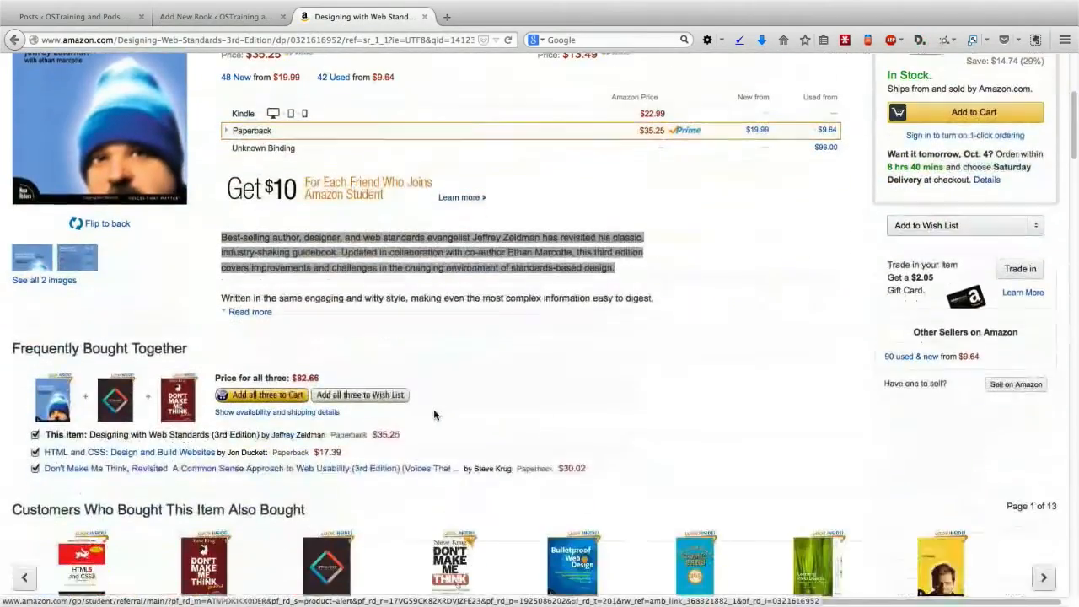
scroll(down, 3)
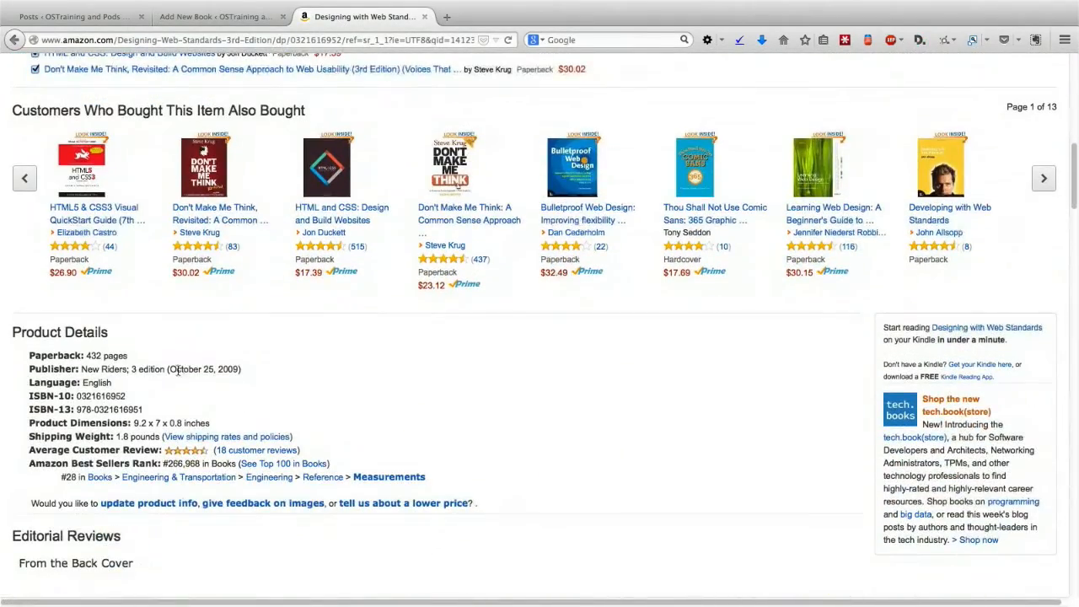
double_click(102, 370)
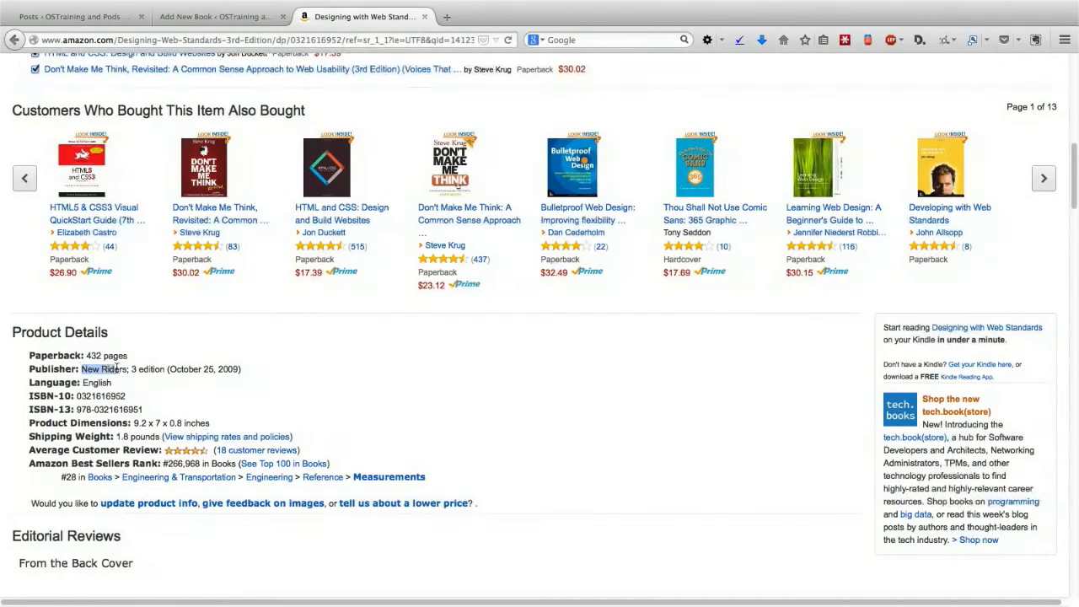
click(214, 16)
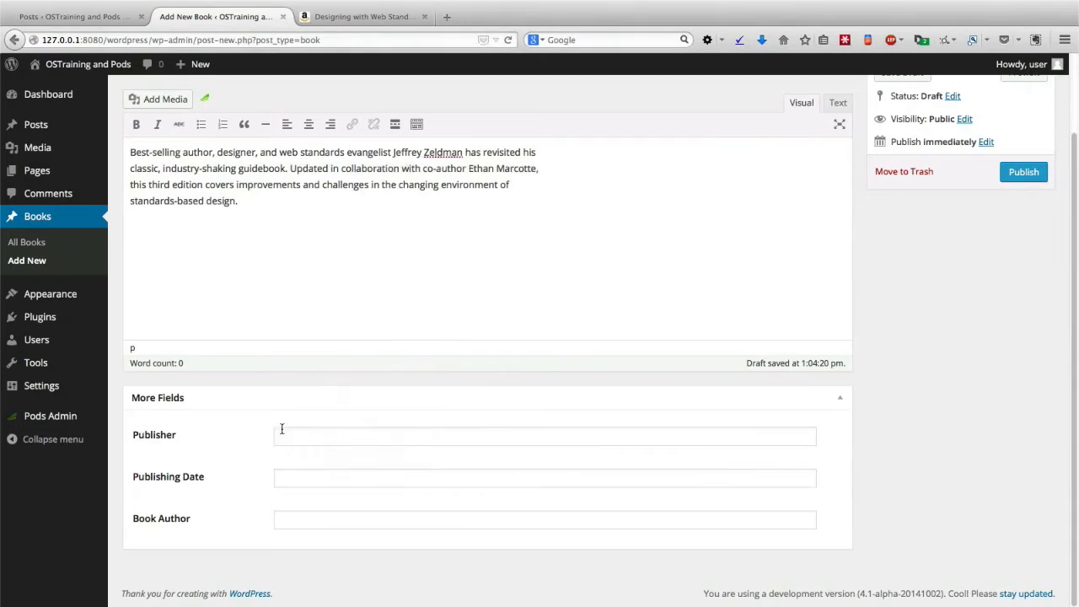
Step: Set the Publishing Date to October 25, 2009 with the date picker
click(362, 16)
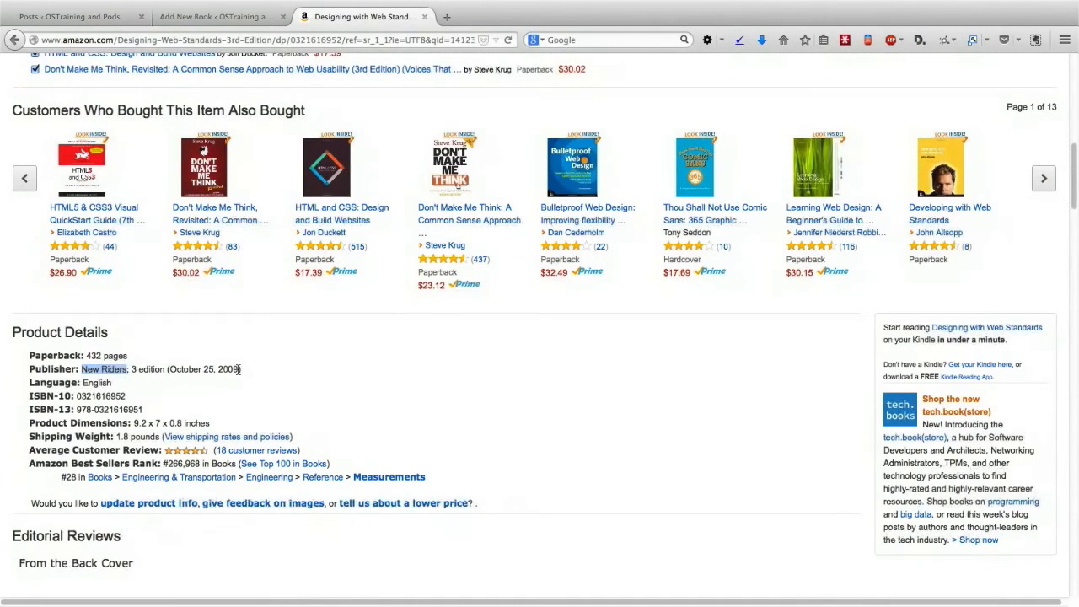
click(219, 16)
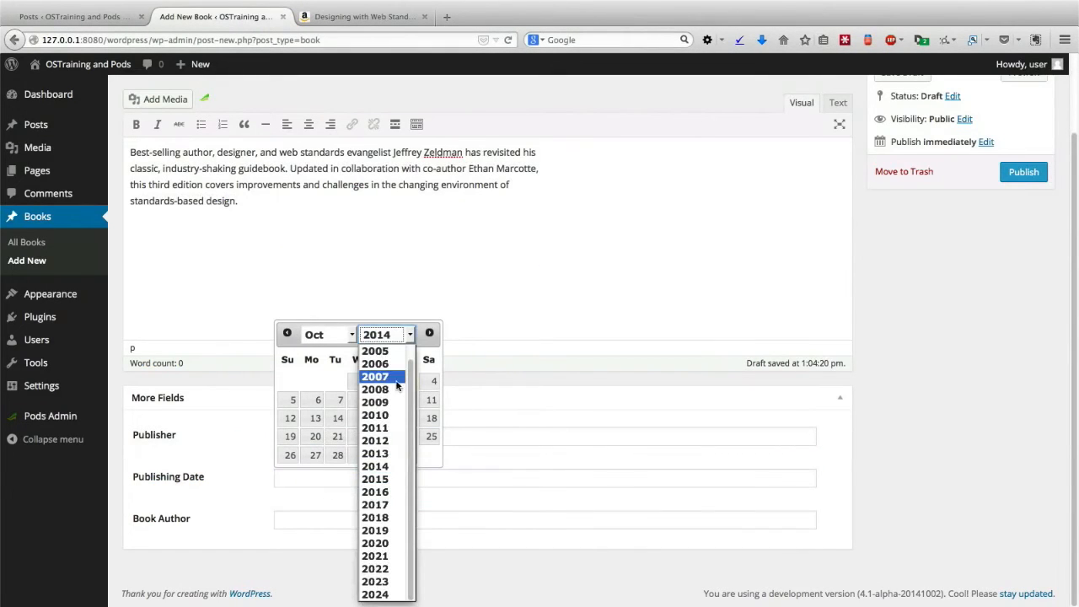
click(374, 402)
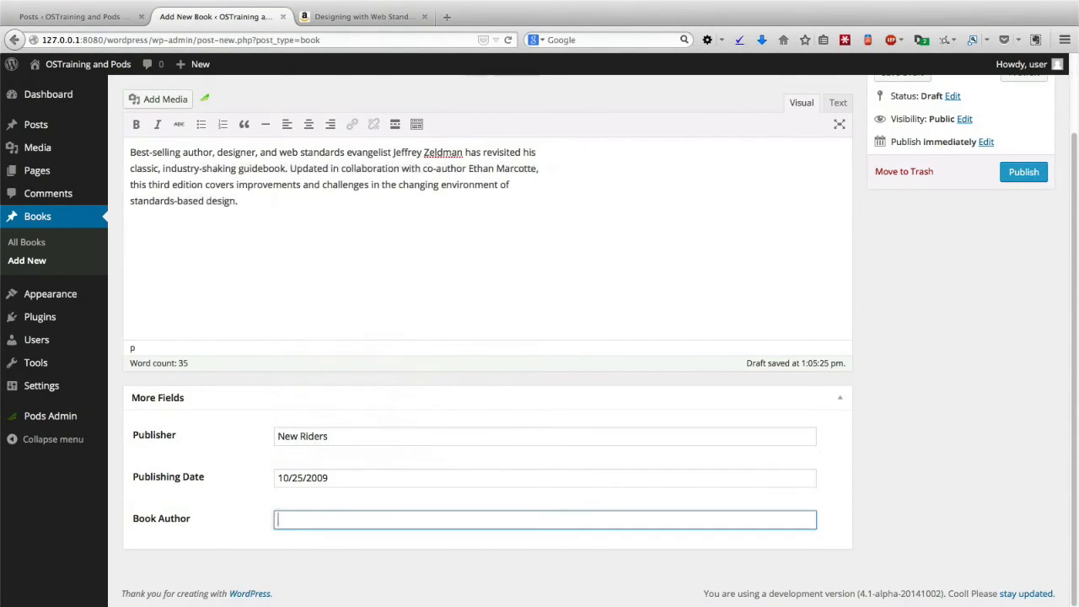
Step: Enter 'Jeffrey Zeldman' in the Book Author field
text(J)
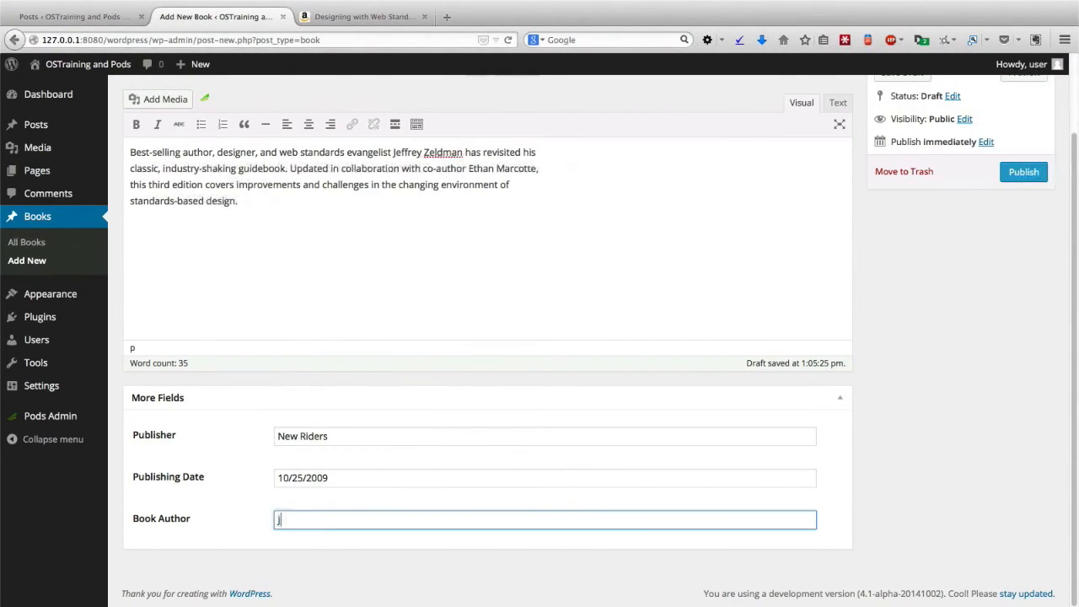
text(effrey Zeldman)
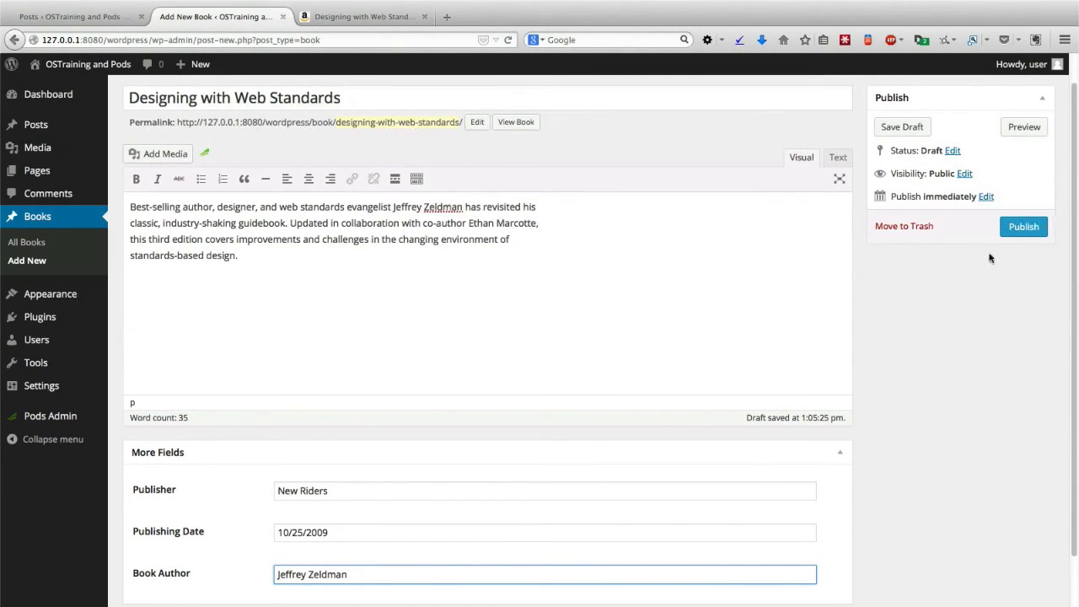
Step: Publish 'Designing with Web Standards' and view its public book page
click(1023, 226)
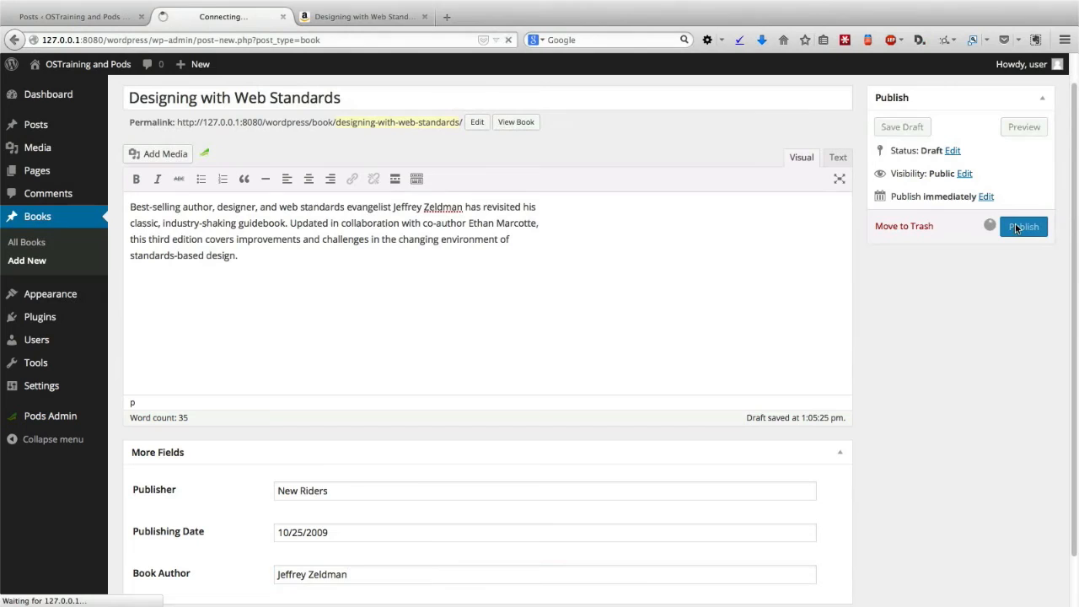
click(1024, 226)
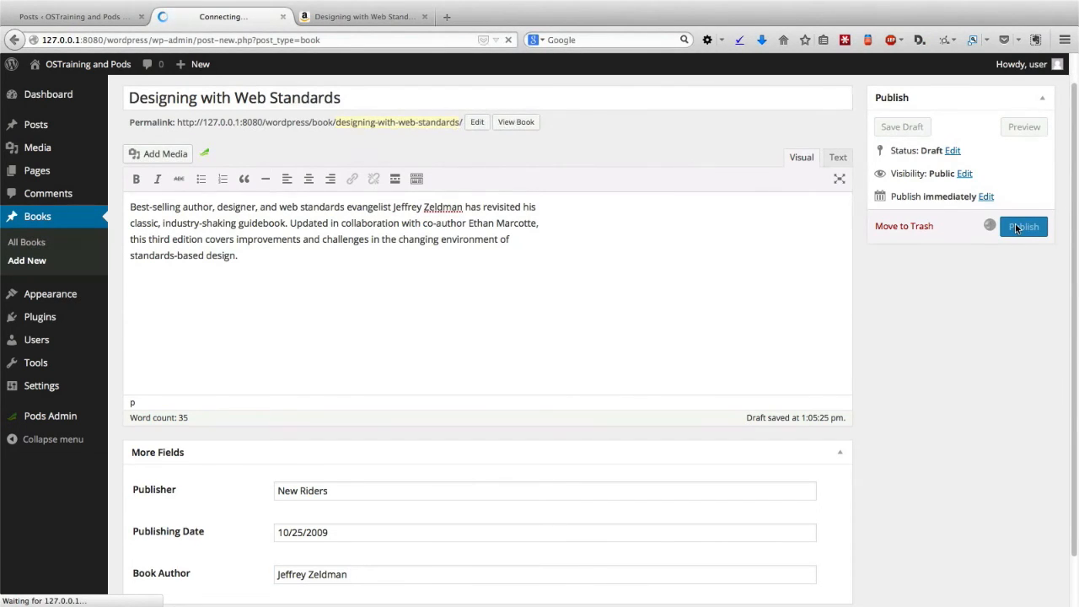
click(1023, 227)
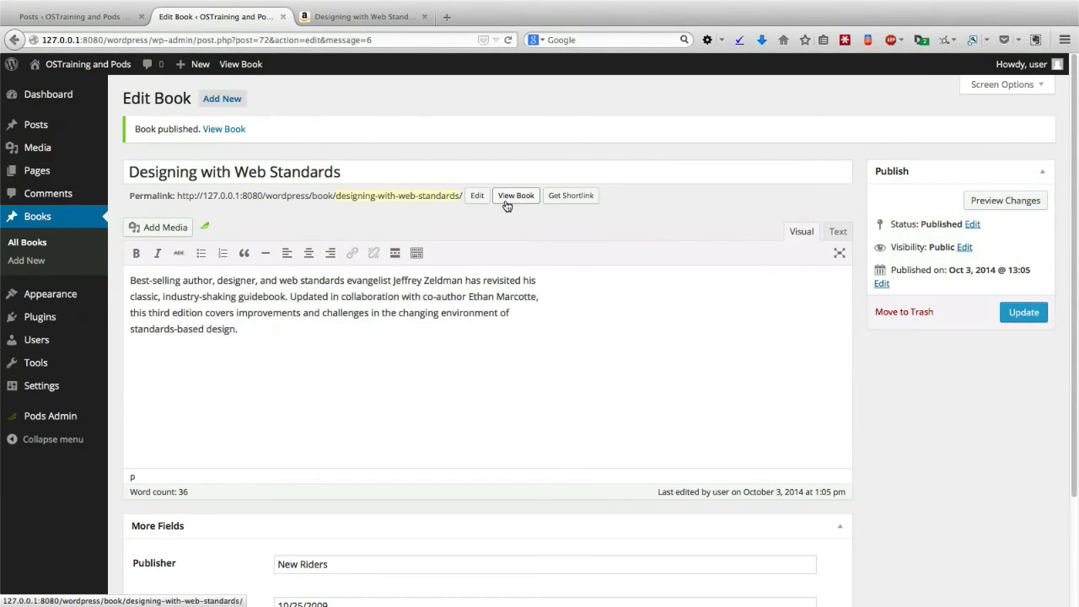
click(515, 195)
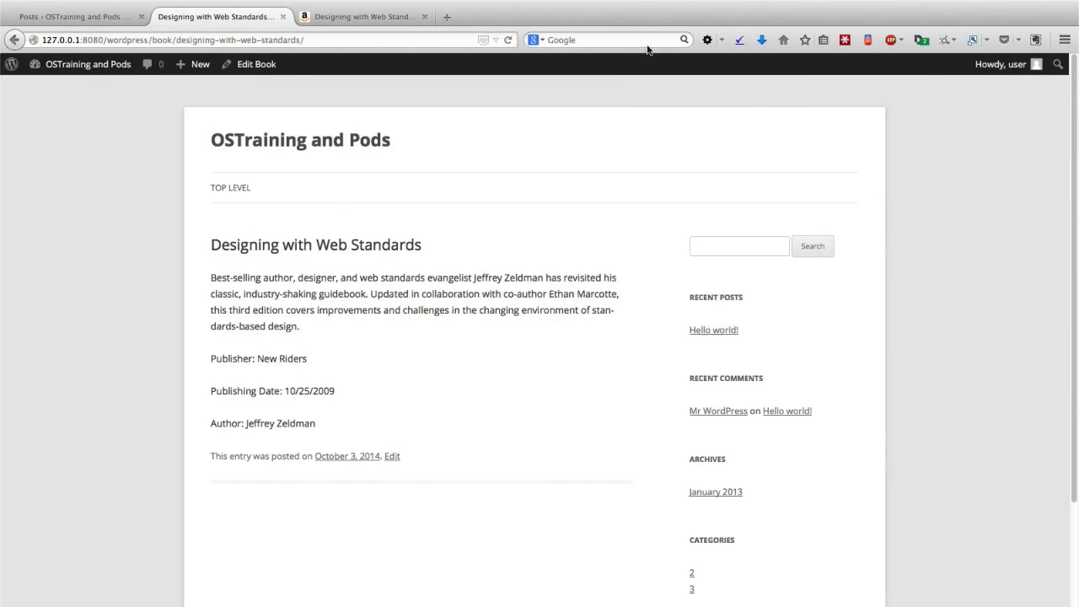